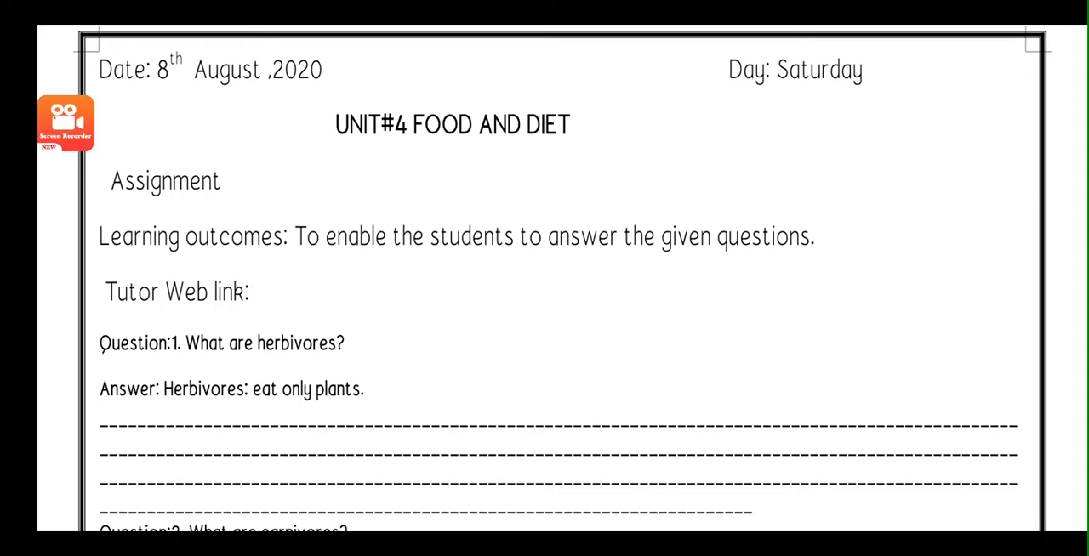
scroll("down", 3)
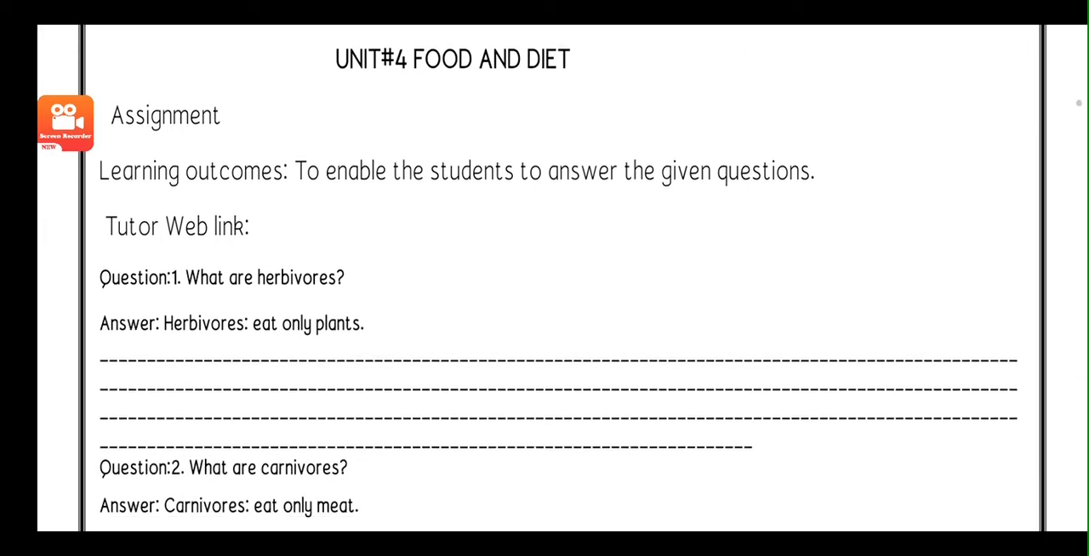
scroll("down", 3)
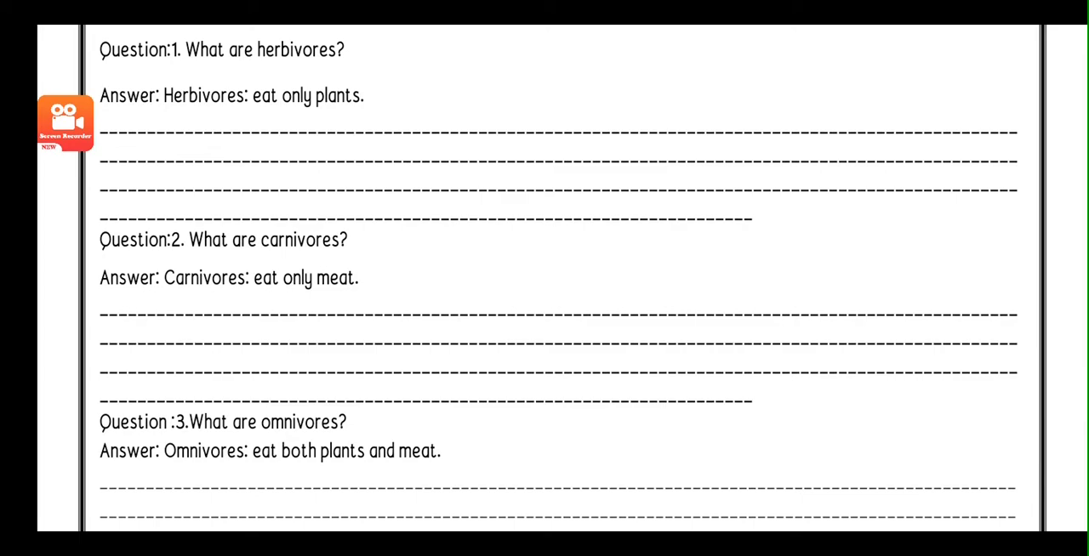
scroll("down", 3)
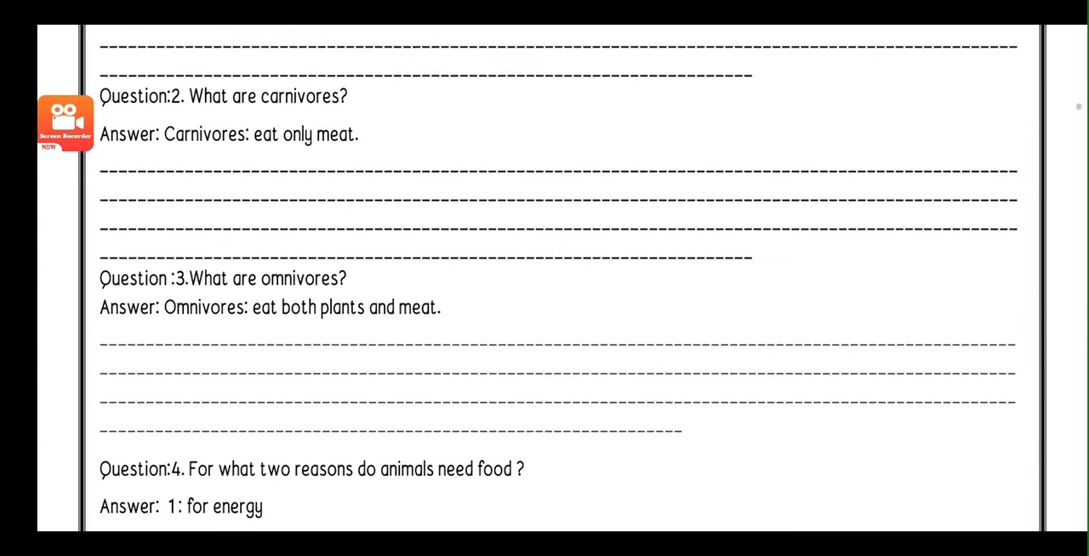
scroll("down", 3)
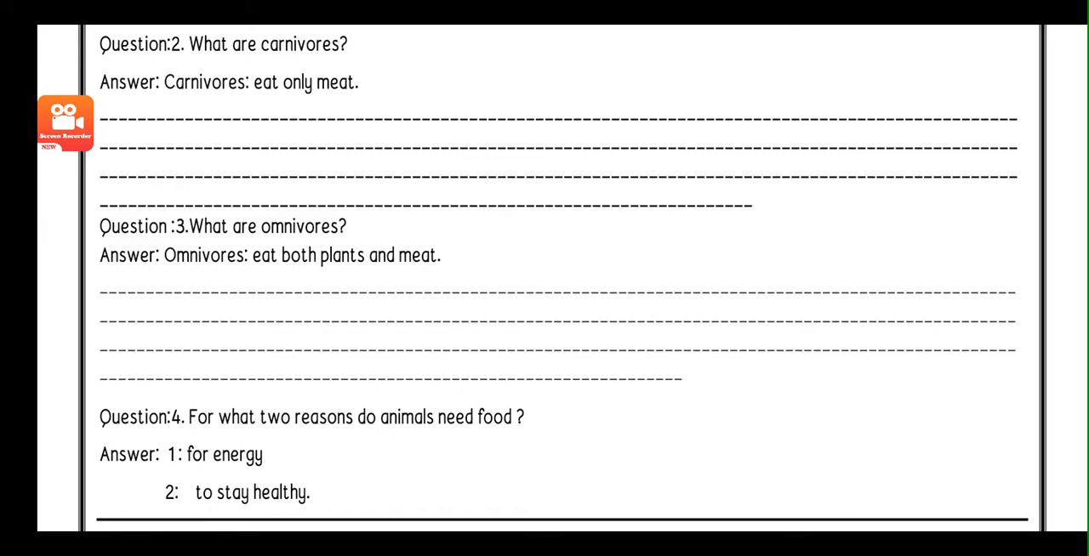
scroll("down", 3)
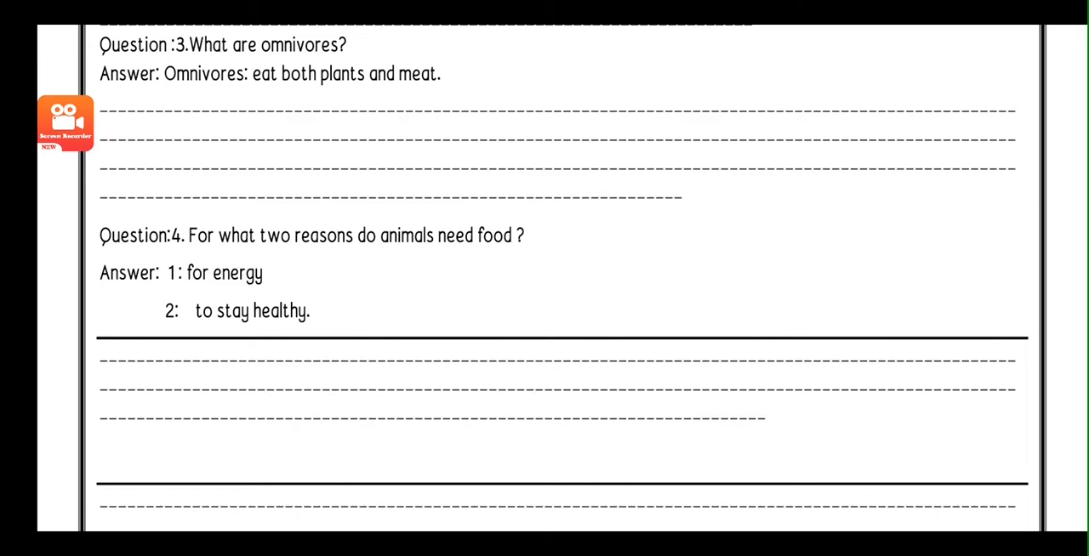
scroll("down", 3)
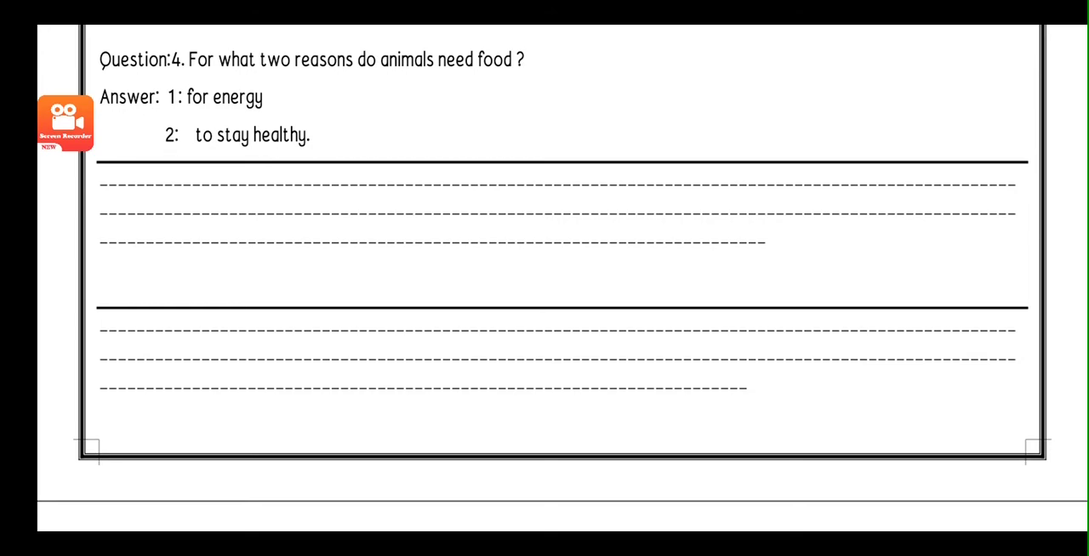
scroll("down", 3)
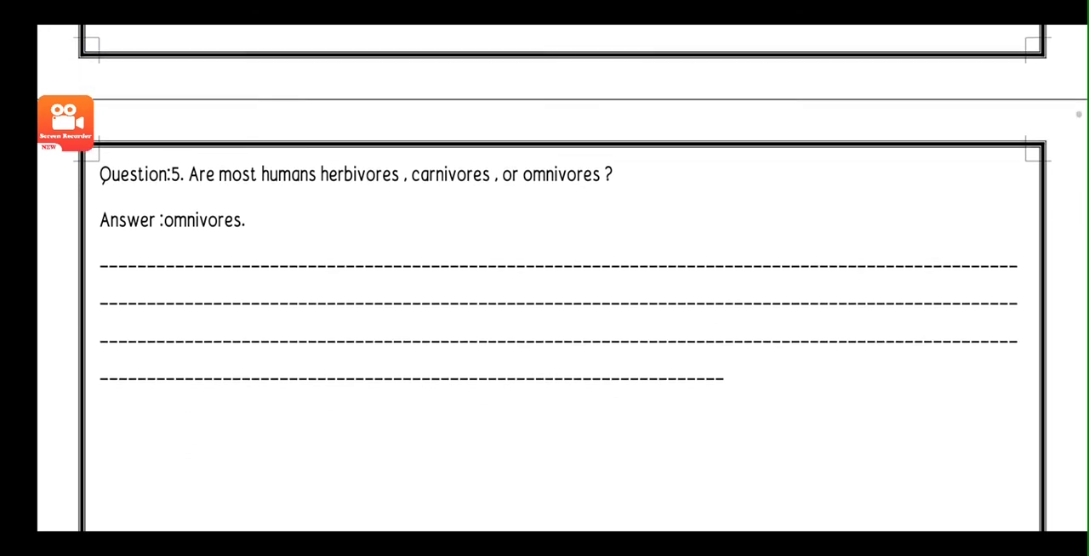
scroll("up", 3)
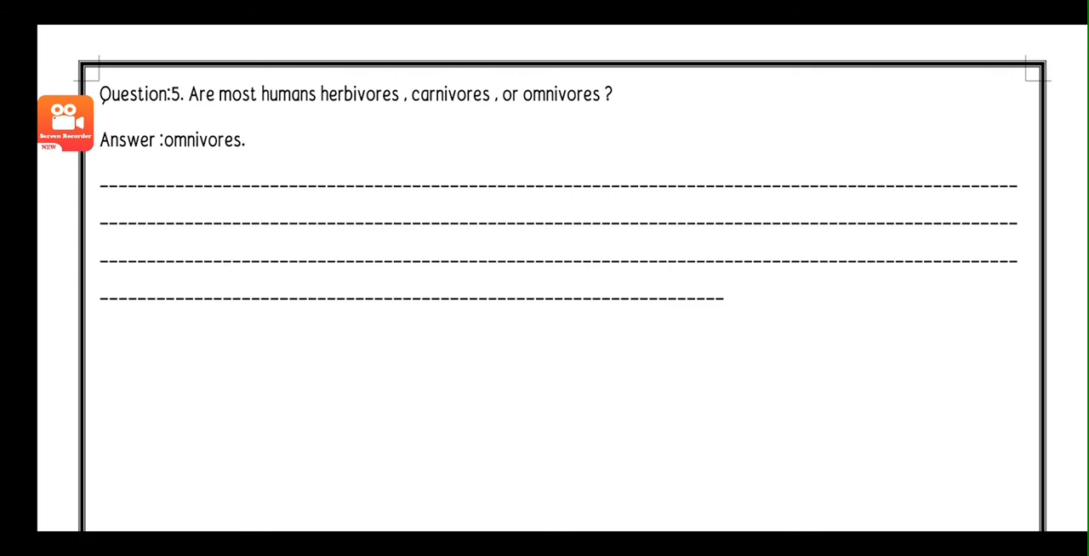